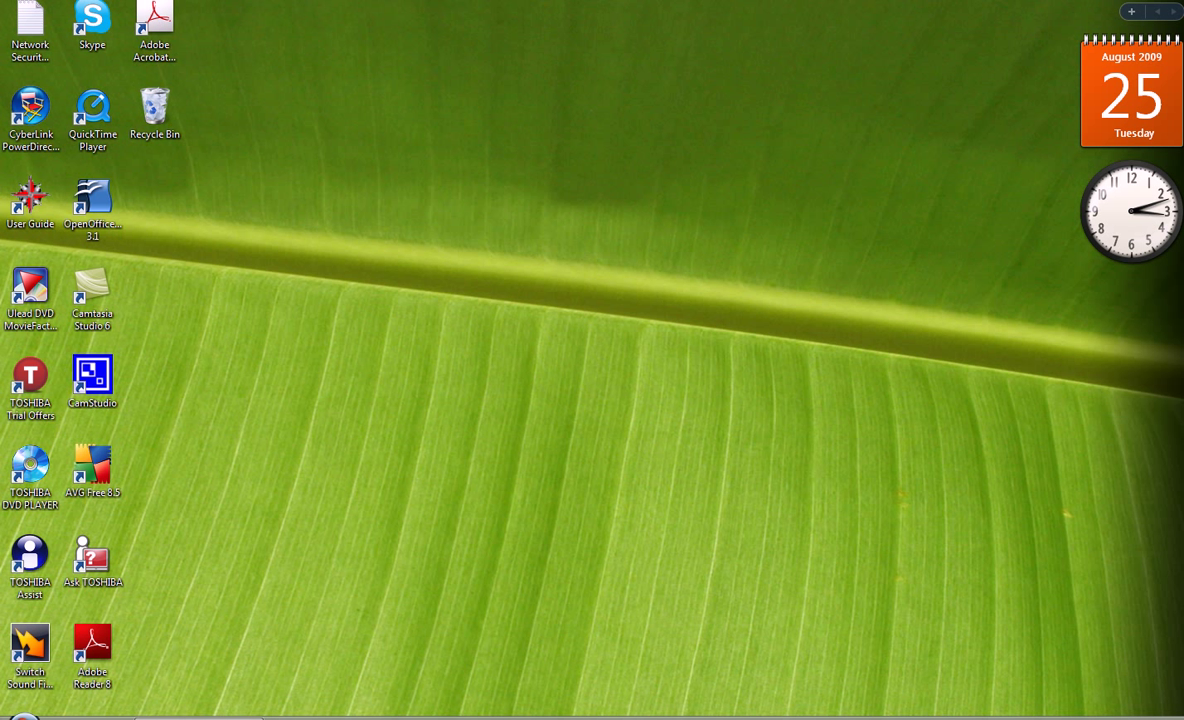
# - Launch Internet Explorer from the Start menu to the Skype English School homepage
pyautogui.click(20, 716)
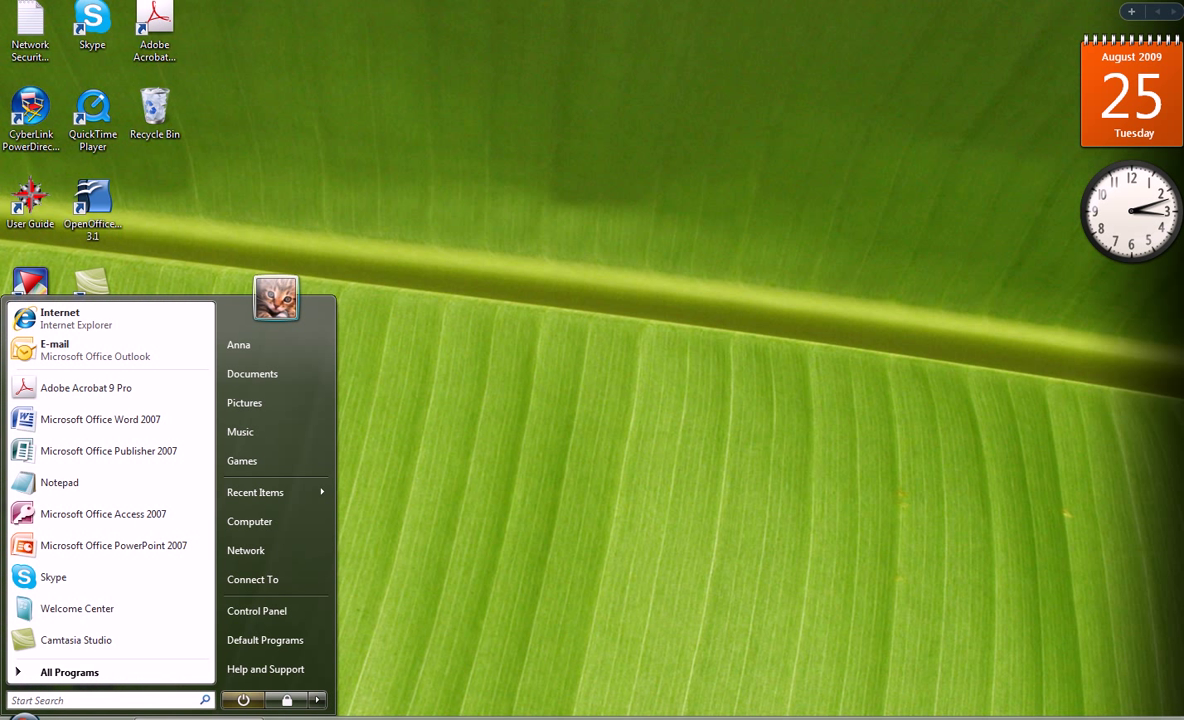
pyautogui.moveTo(95, 318)
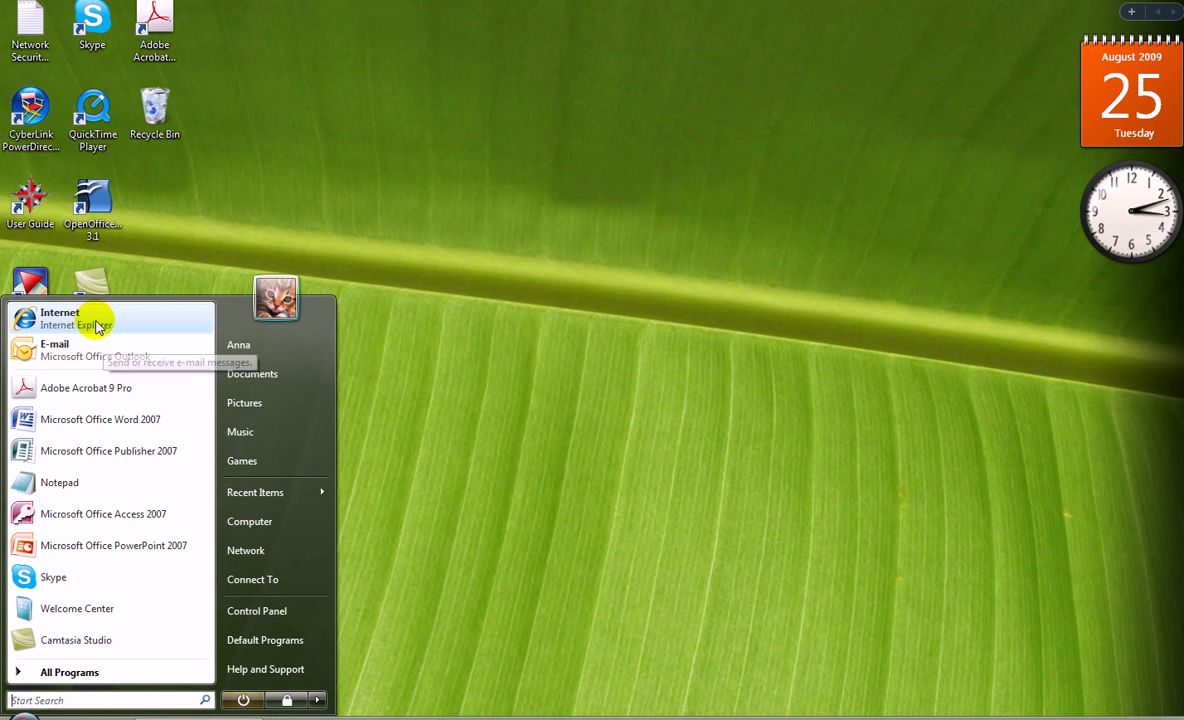
pyautogui.click(60, 313)
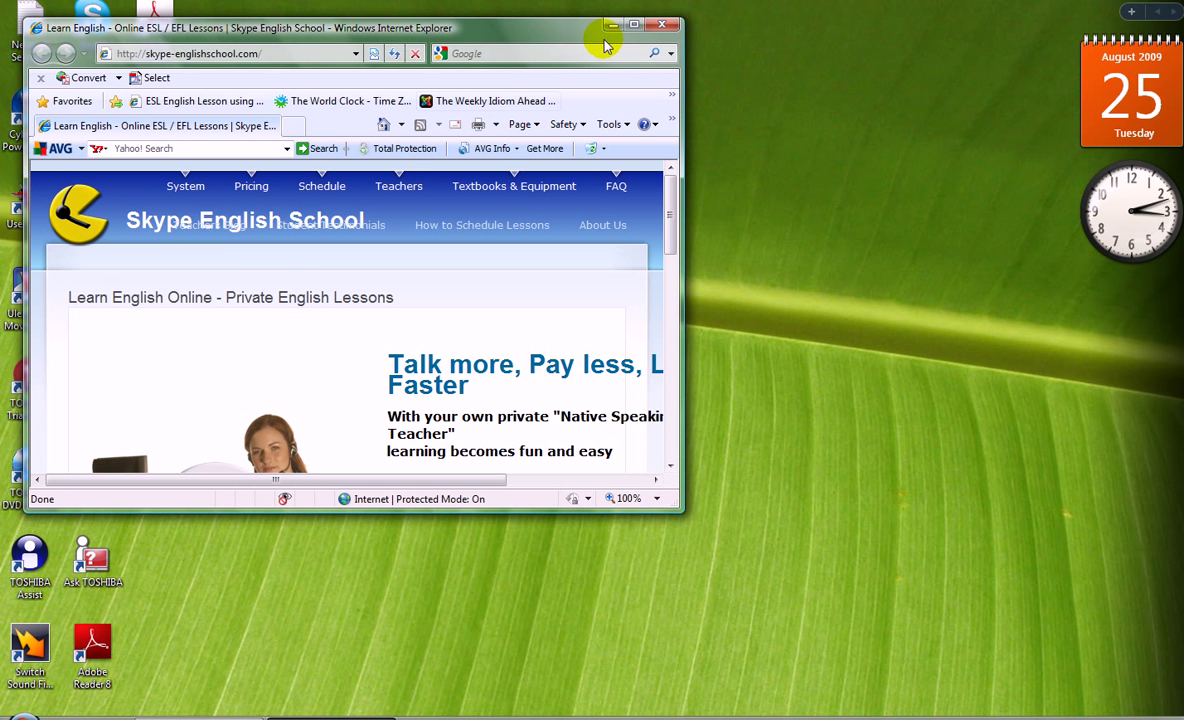
# - Maximize the browser, go to the System page, and follow the free Skype download link
pyautogui.click(634, 25)
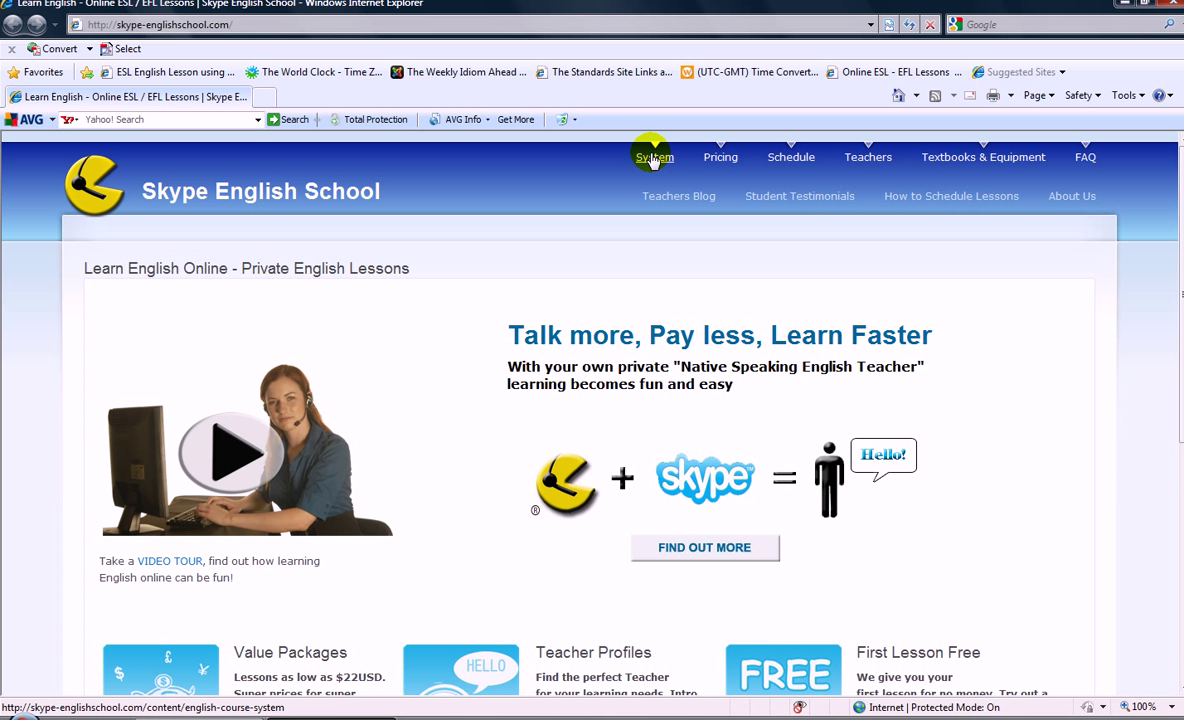
pyautogui.click(654, 157)
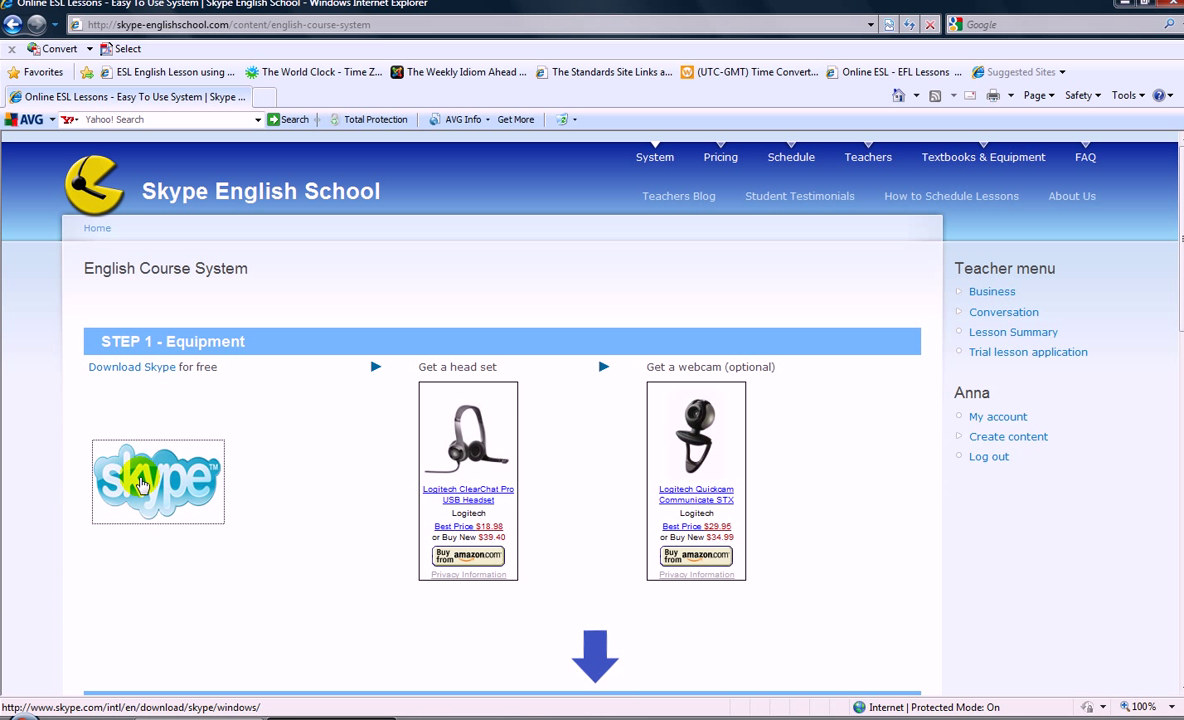
pyautogui.click(158, 481)
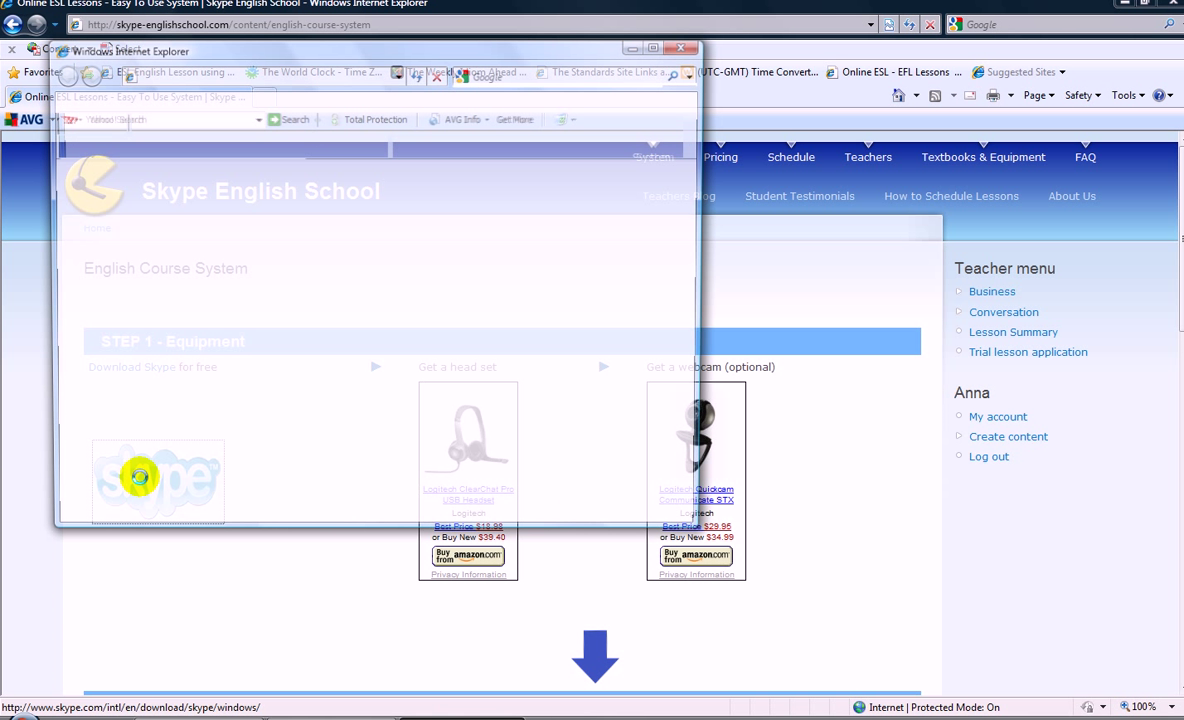
pyautogui.click(158, 480)
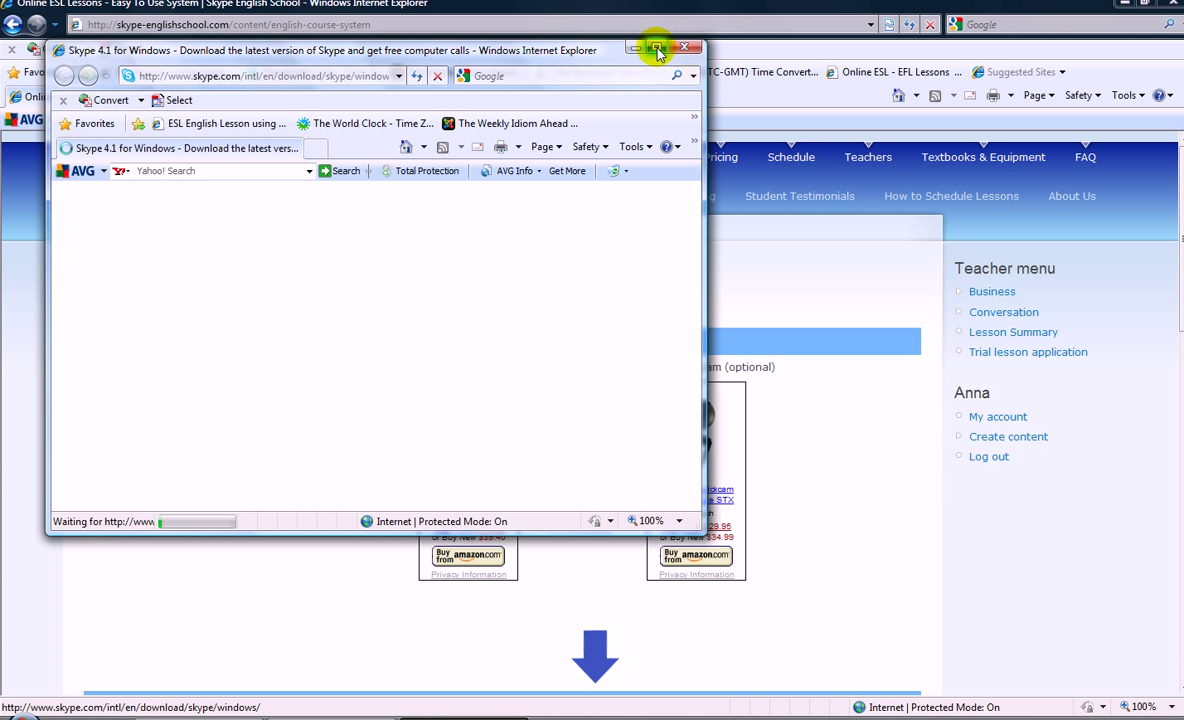
# - Start the Skype 4.1 for Windows download and unblock it via the security bar
pyautogui.click(656, 48)
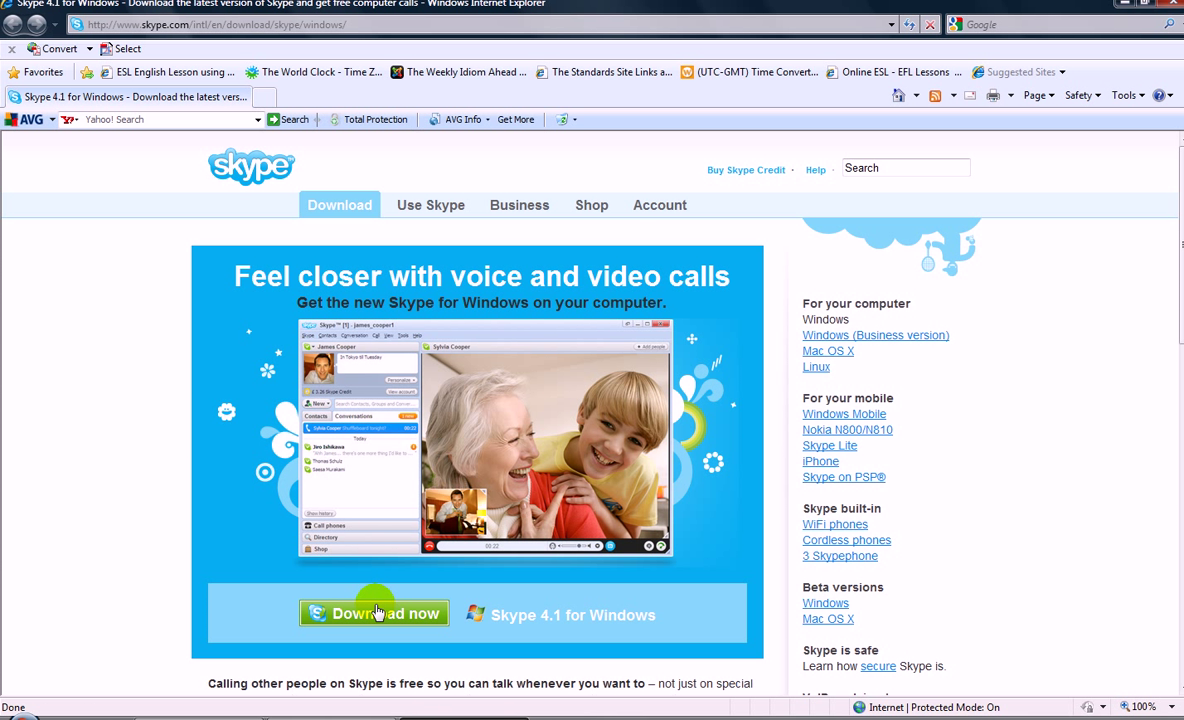
pyautogui.click(374, 613)
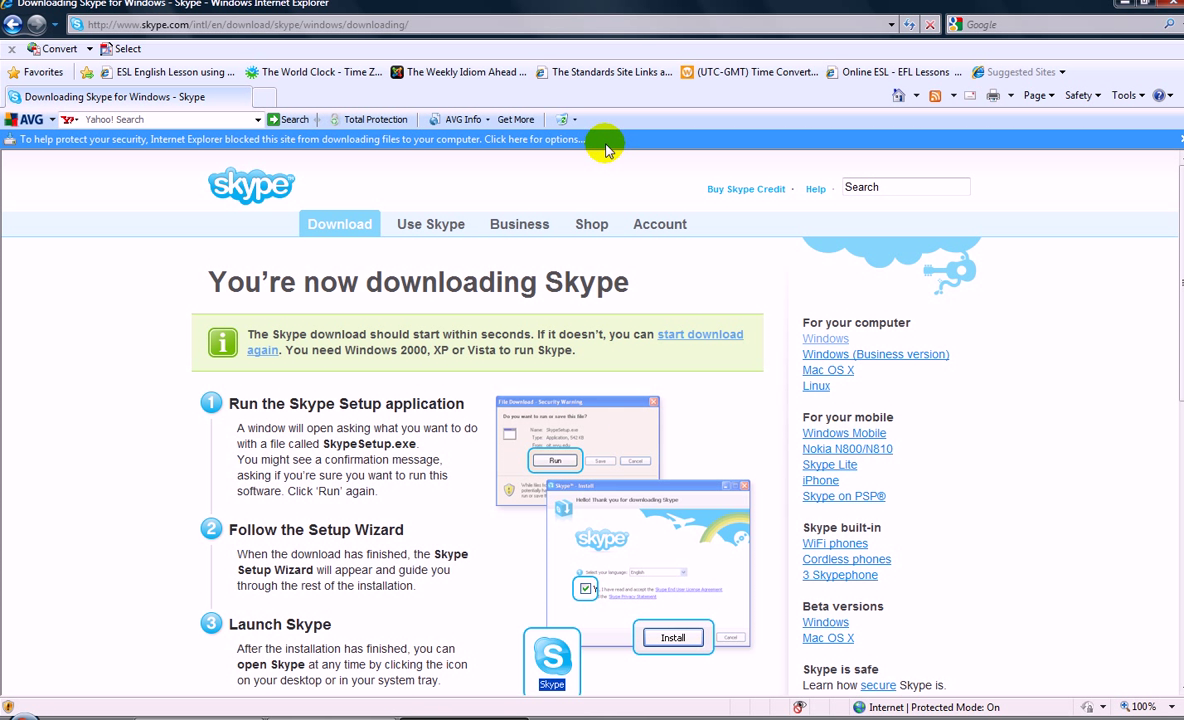
pyautogui.click(605, 139)
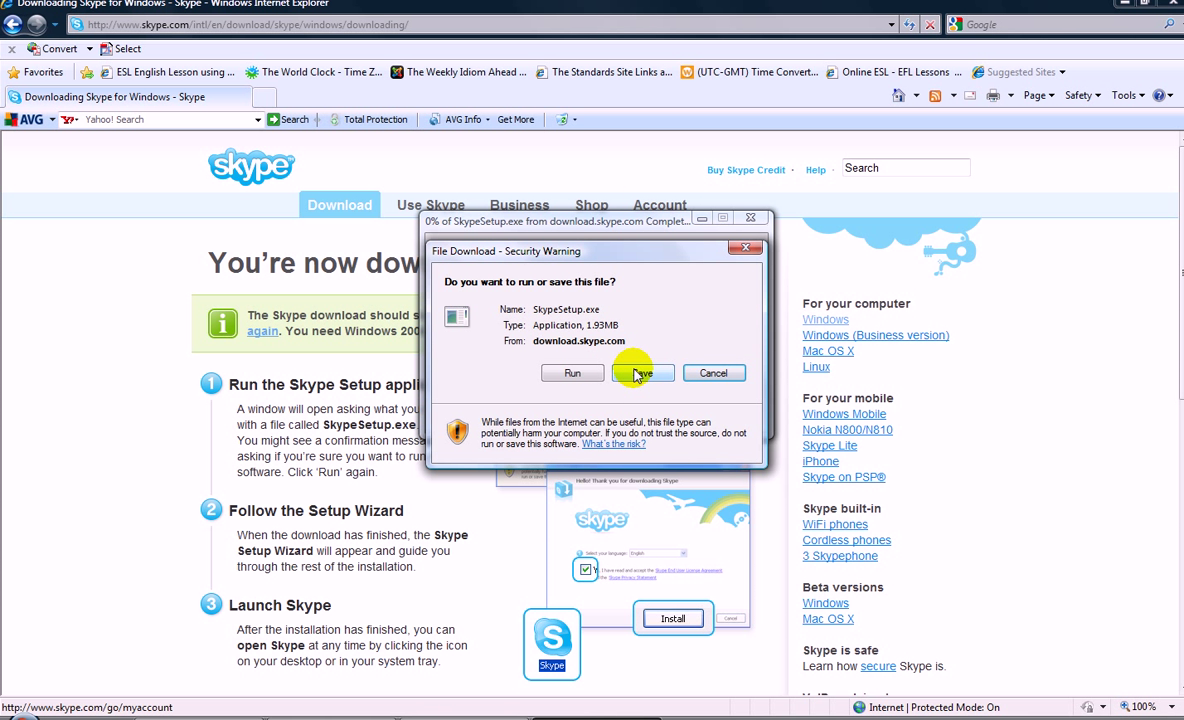
# - Save SkypeSetup.exe into the At the airport folder until the download completes
pyautogui.click(643, 372)
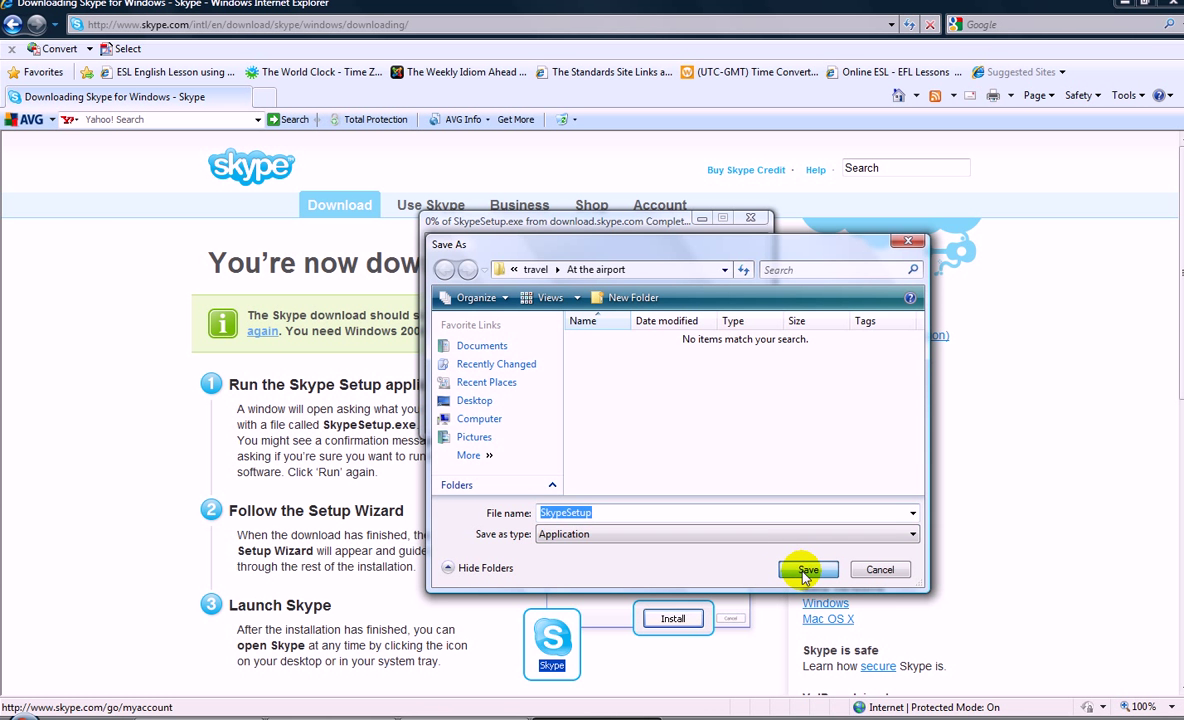
pyautogui.click(808, 569)
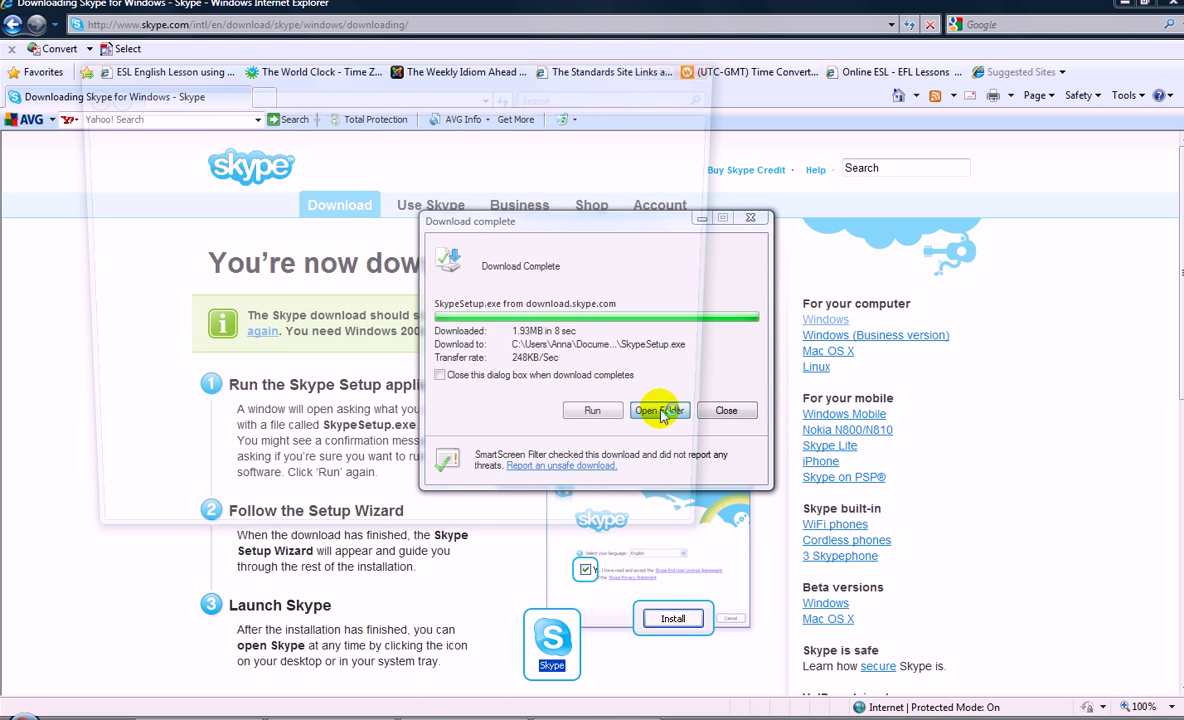
# - Run SkypeSetup from its folder and agree to install Skype in English
pyautogui.click(658, 411)
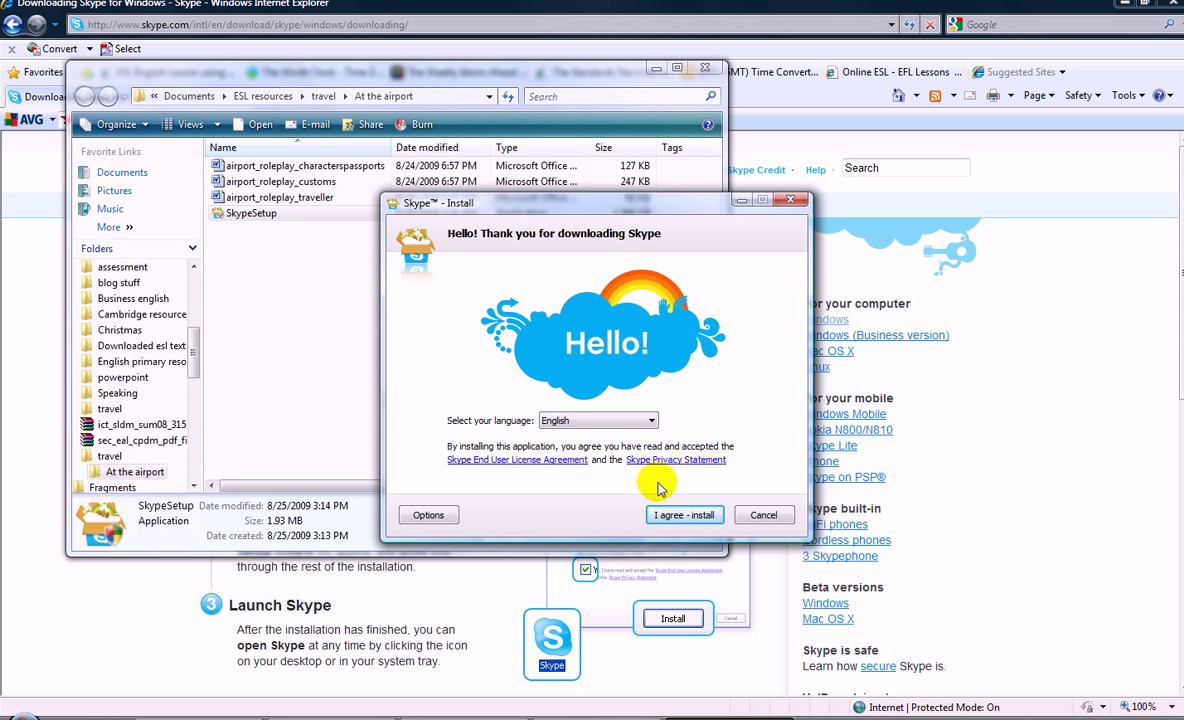
pyautogui.click(684, 514)
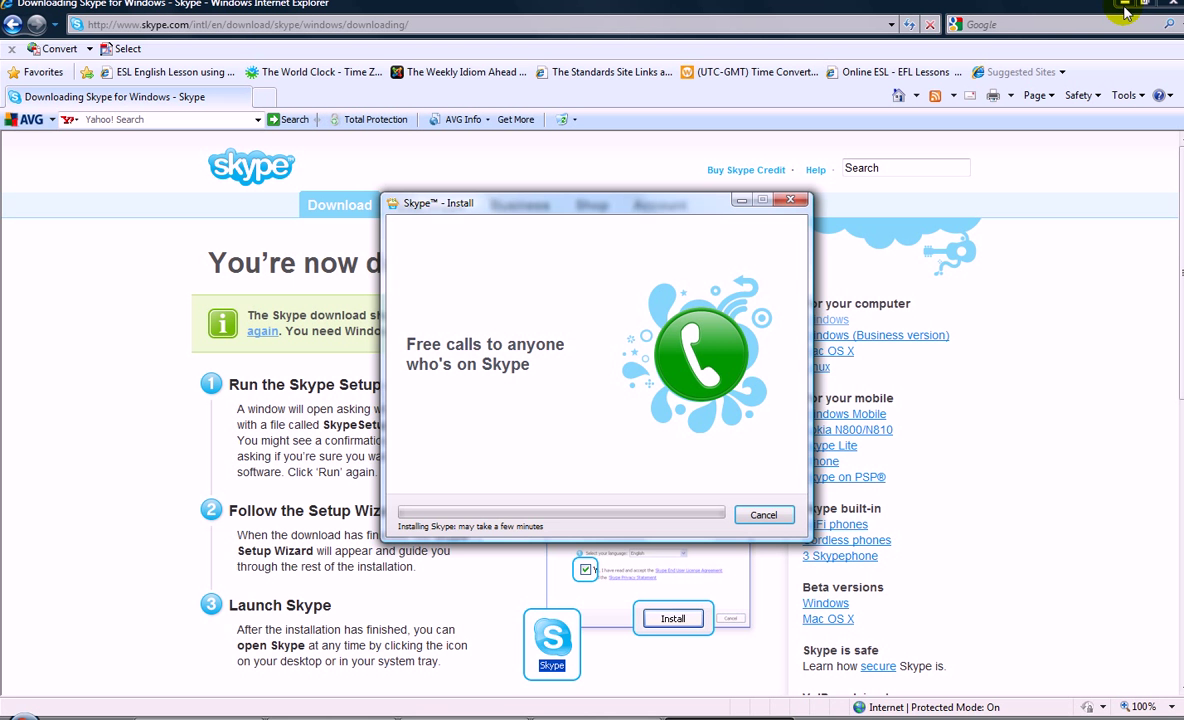
pyautogui.moveTo(1127, 8)
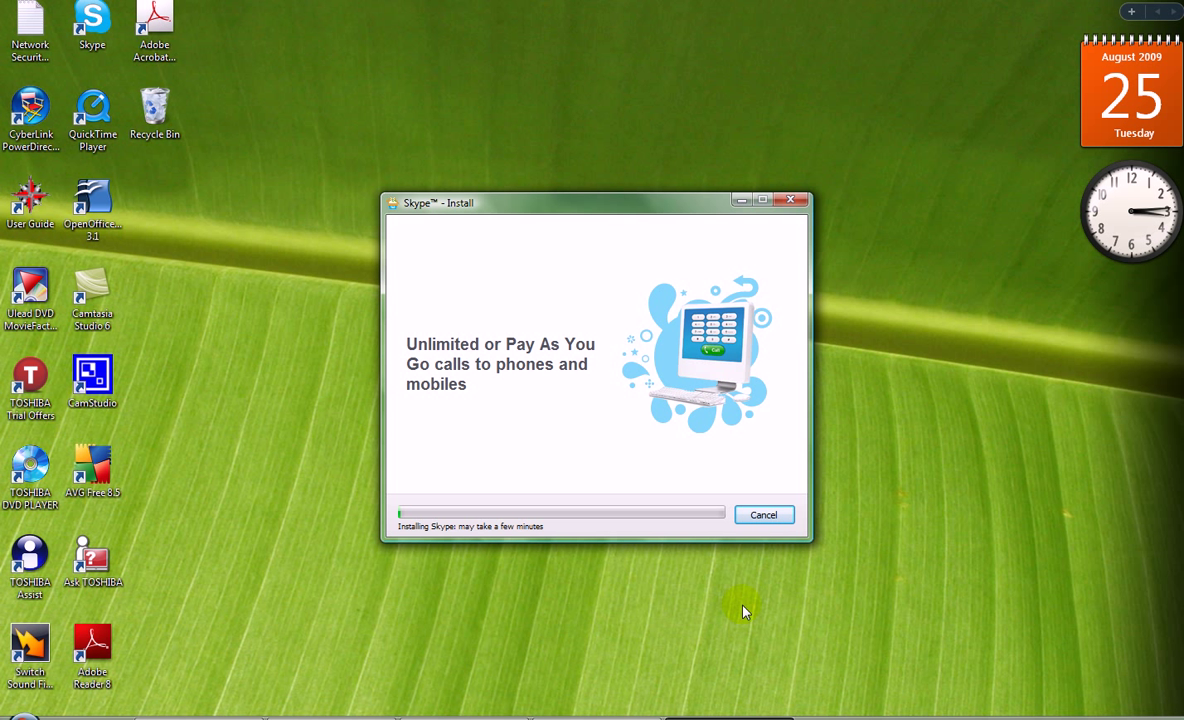
pyautogui.moveTo(678, 418)
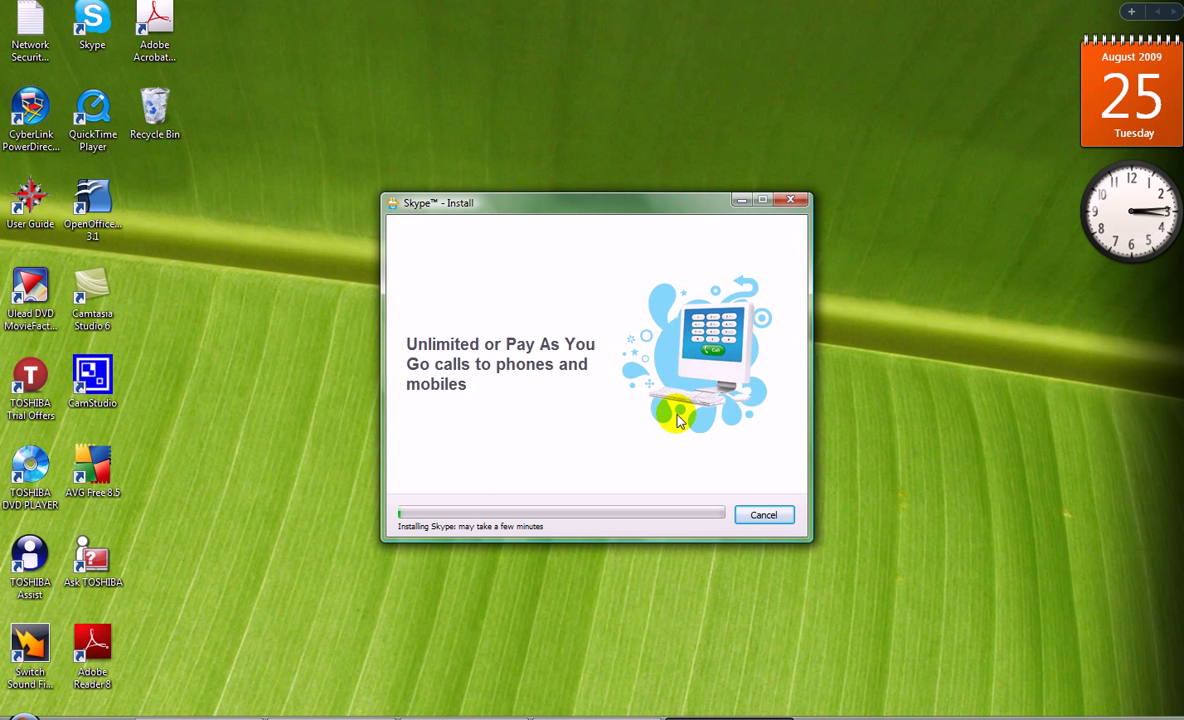
pyautogui.moveTo(550, 437)
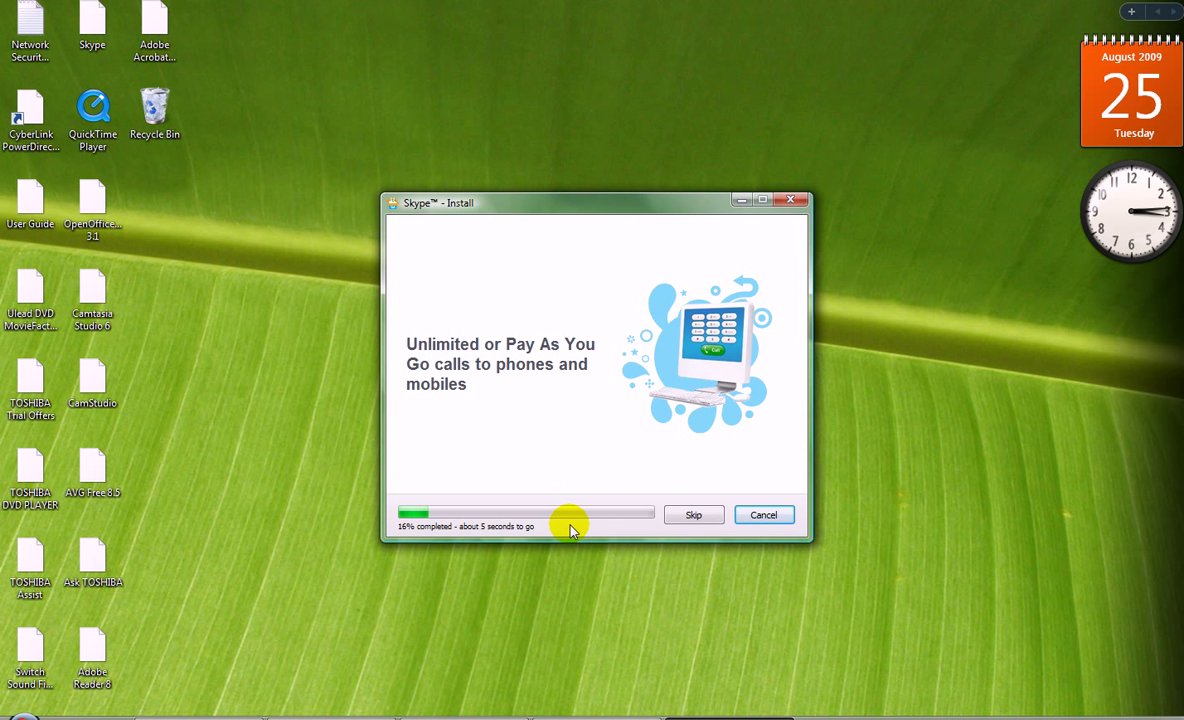
pyautogui.moveTo(505, 543)
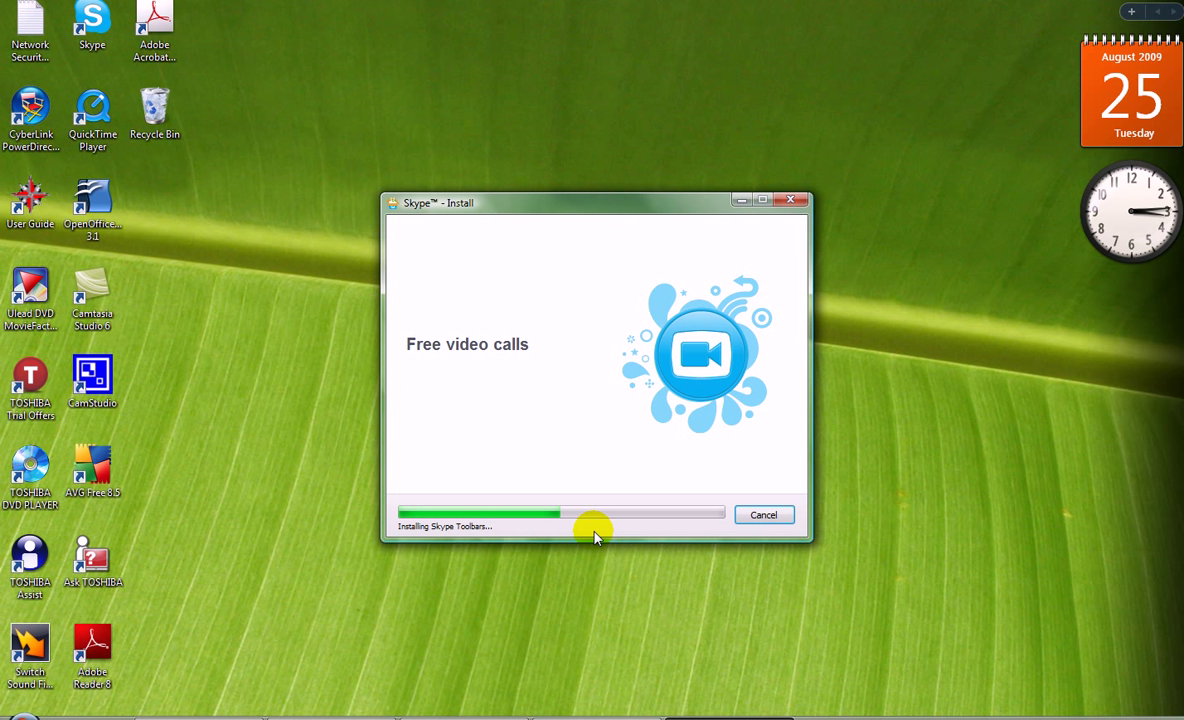
pyautogui.moveTo(472, 537)
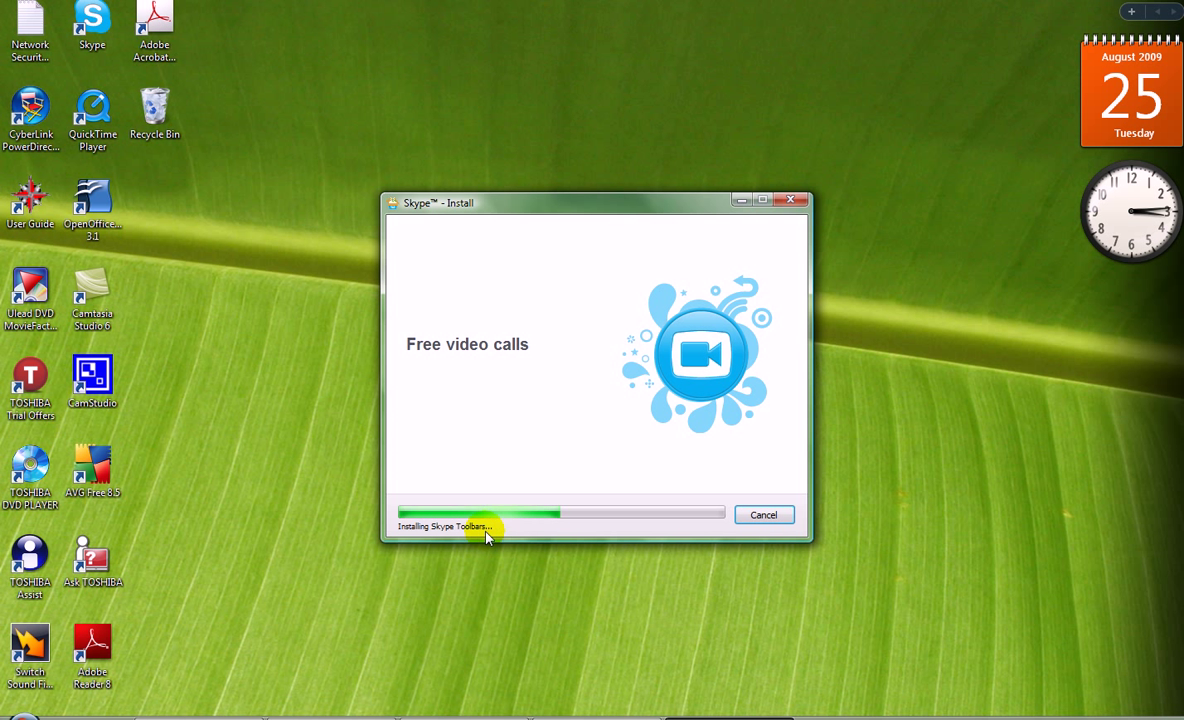
pyautogui.moveTo(588, 533)
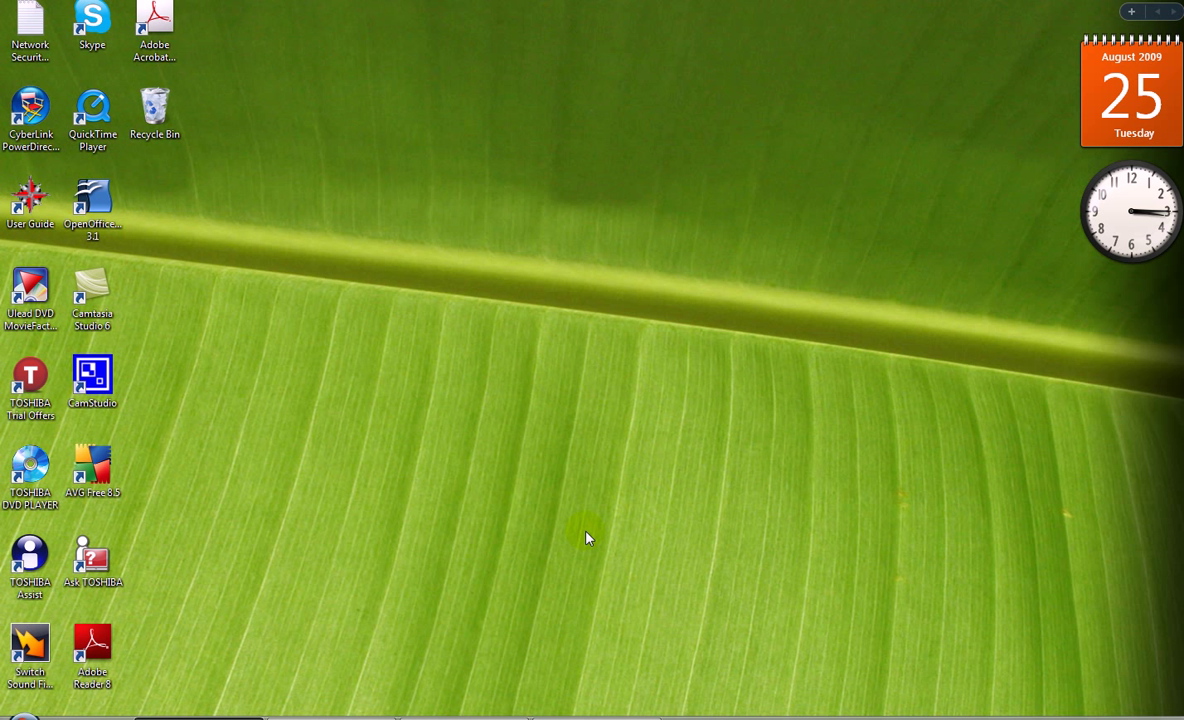
pyautogui.moveTo(543, 459)
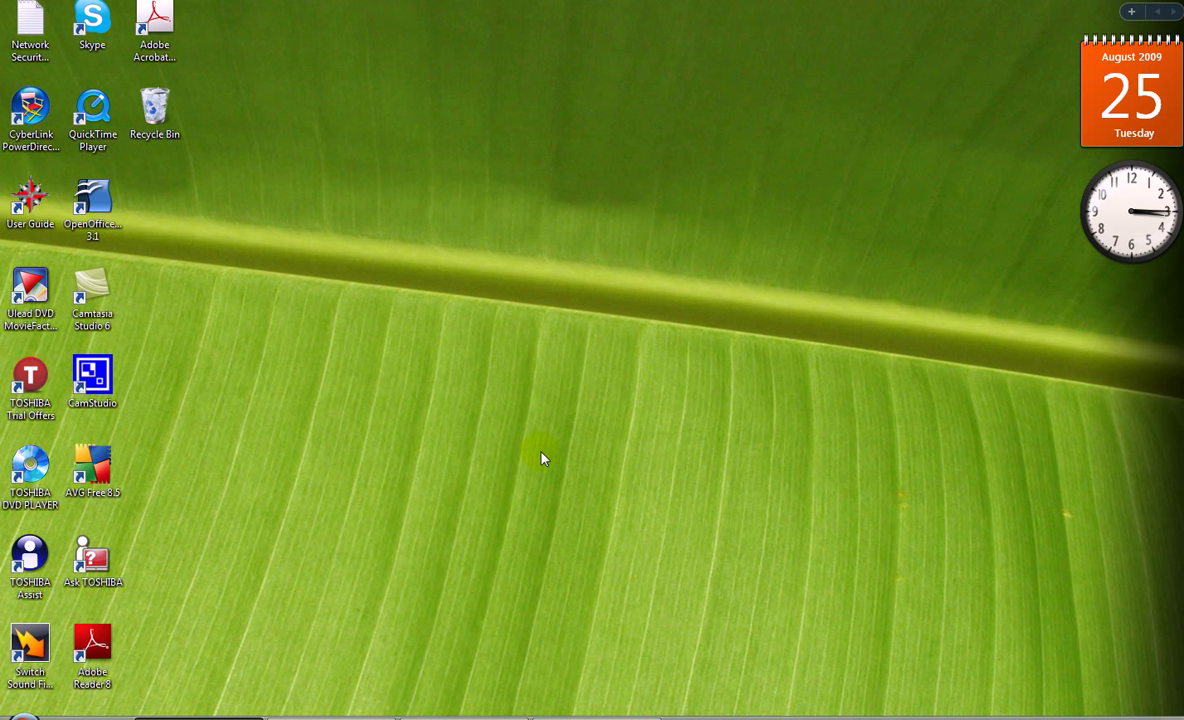
# - Launch Skype from its desktop shortcut and focus the Welcome to Skype sign-in window
pyautogui.doubleClick(92, 25)
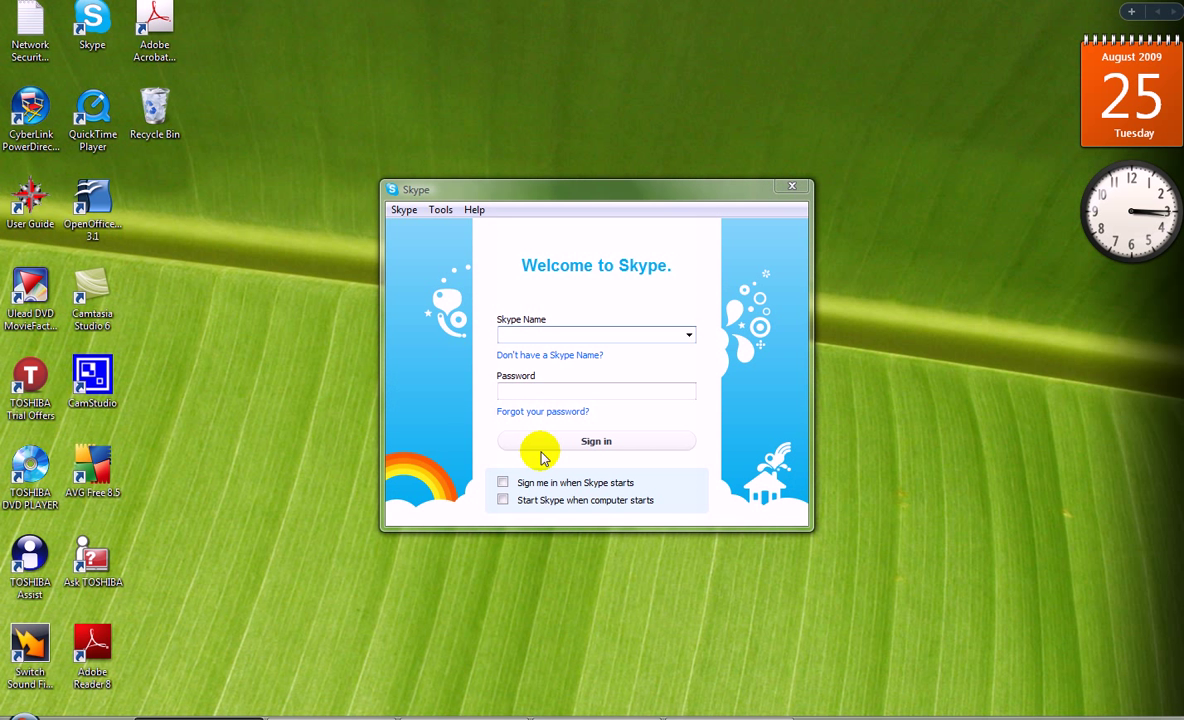
pyautogui.click(595, 334)
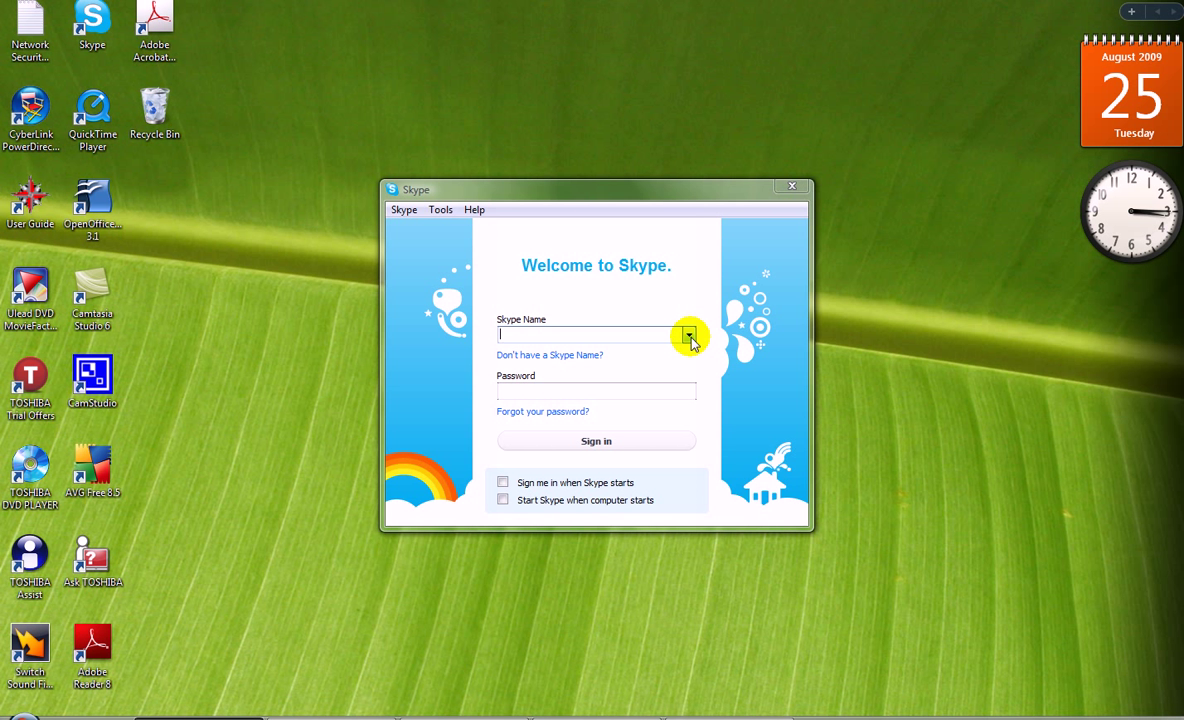
pyautogui.moveTo(524, 358)
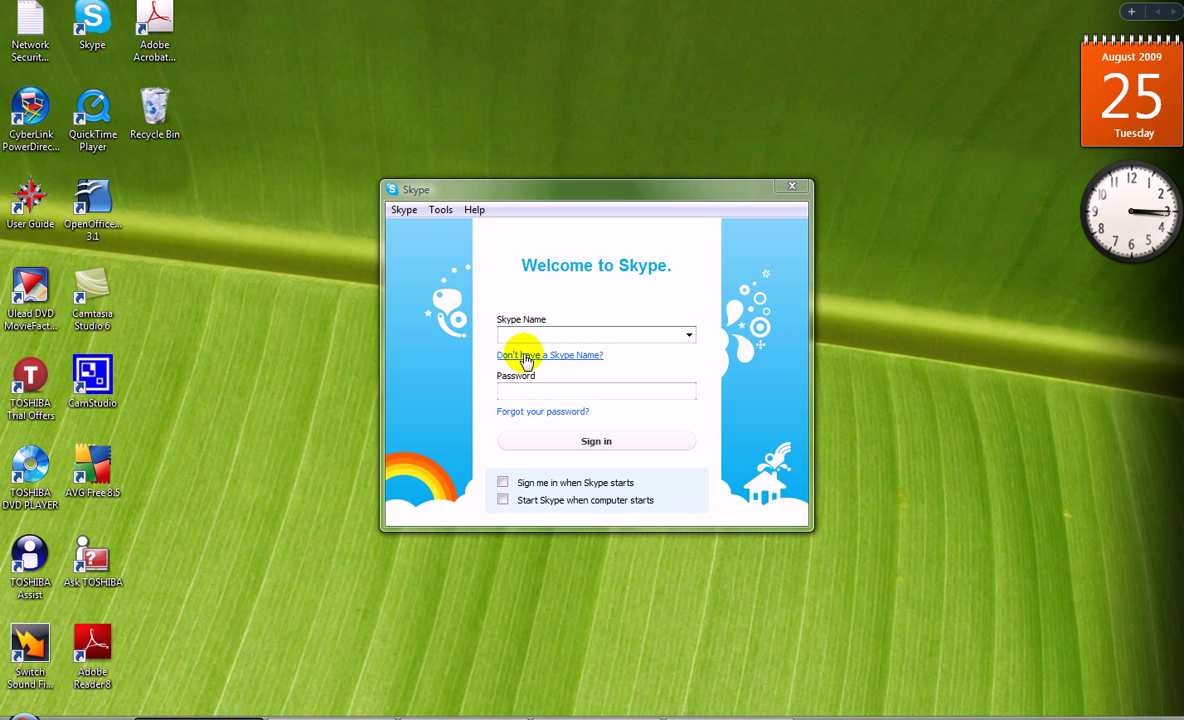
pyautogui.click(549, 355)
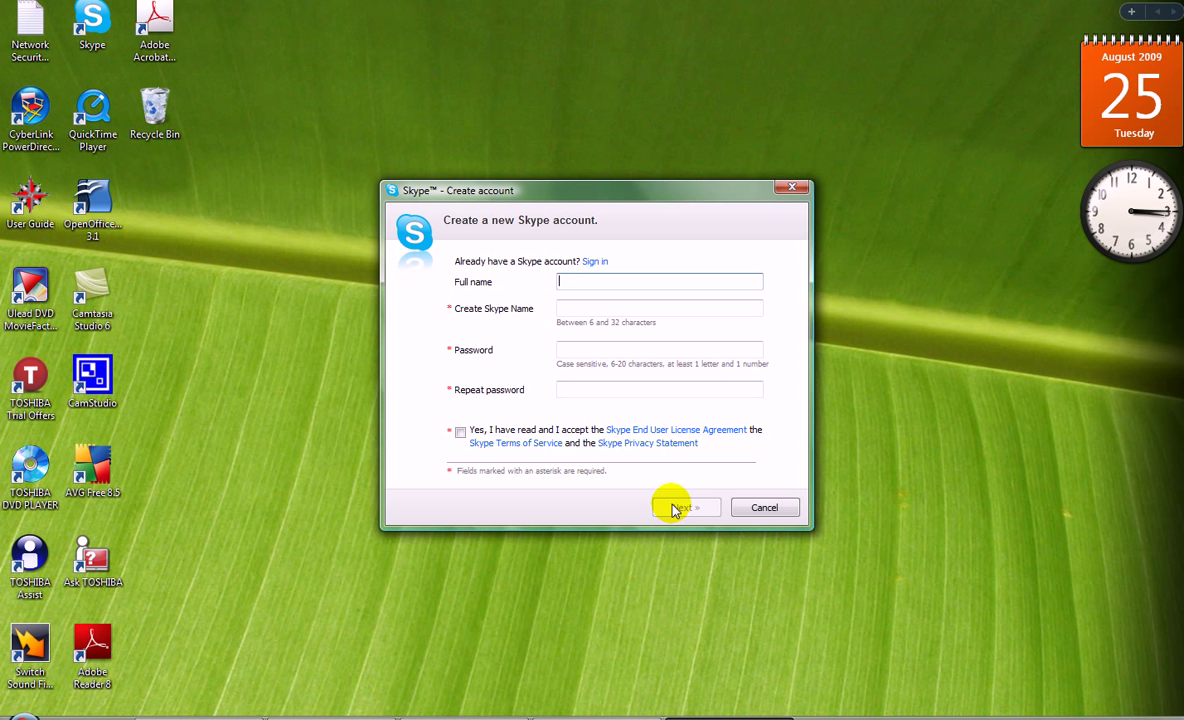
pyautogui.click(764, 507)
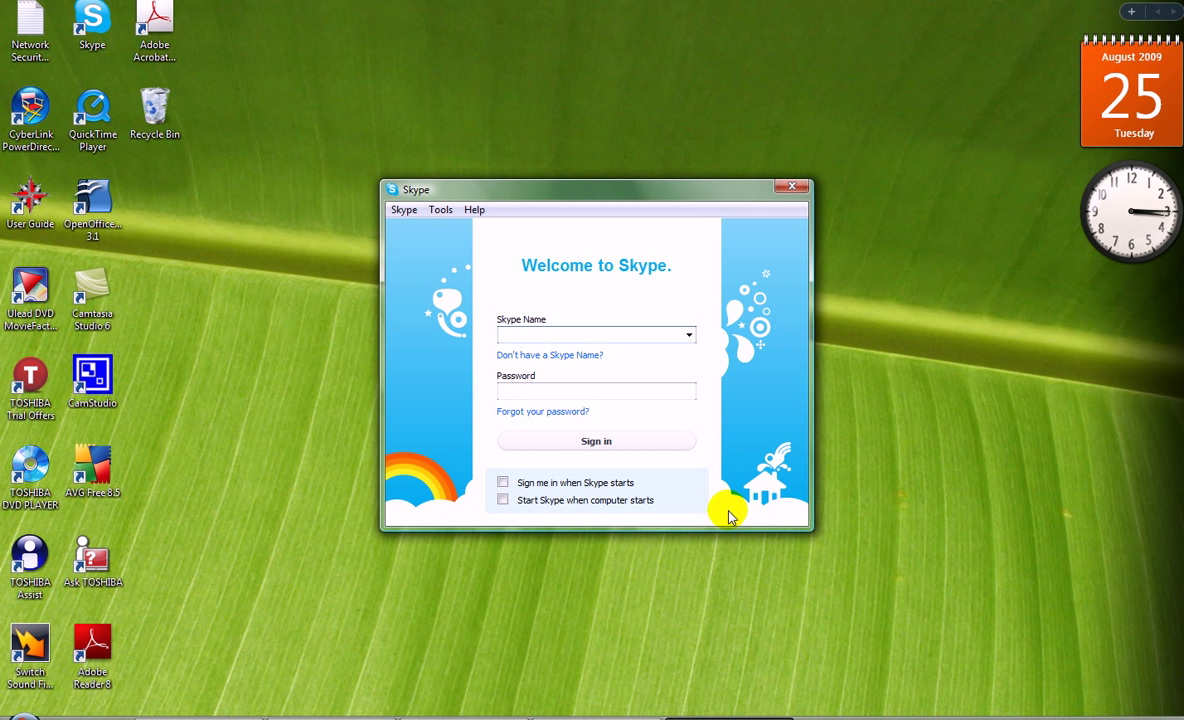
pyautogui.moveTo(417, 419)
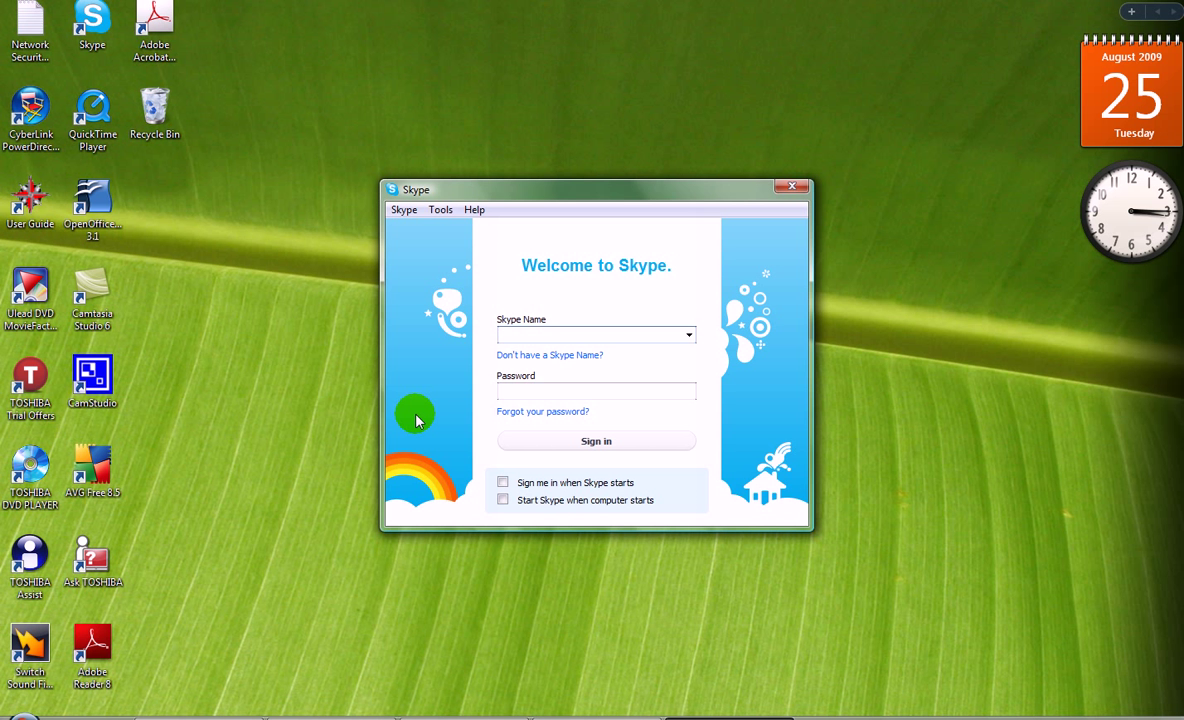